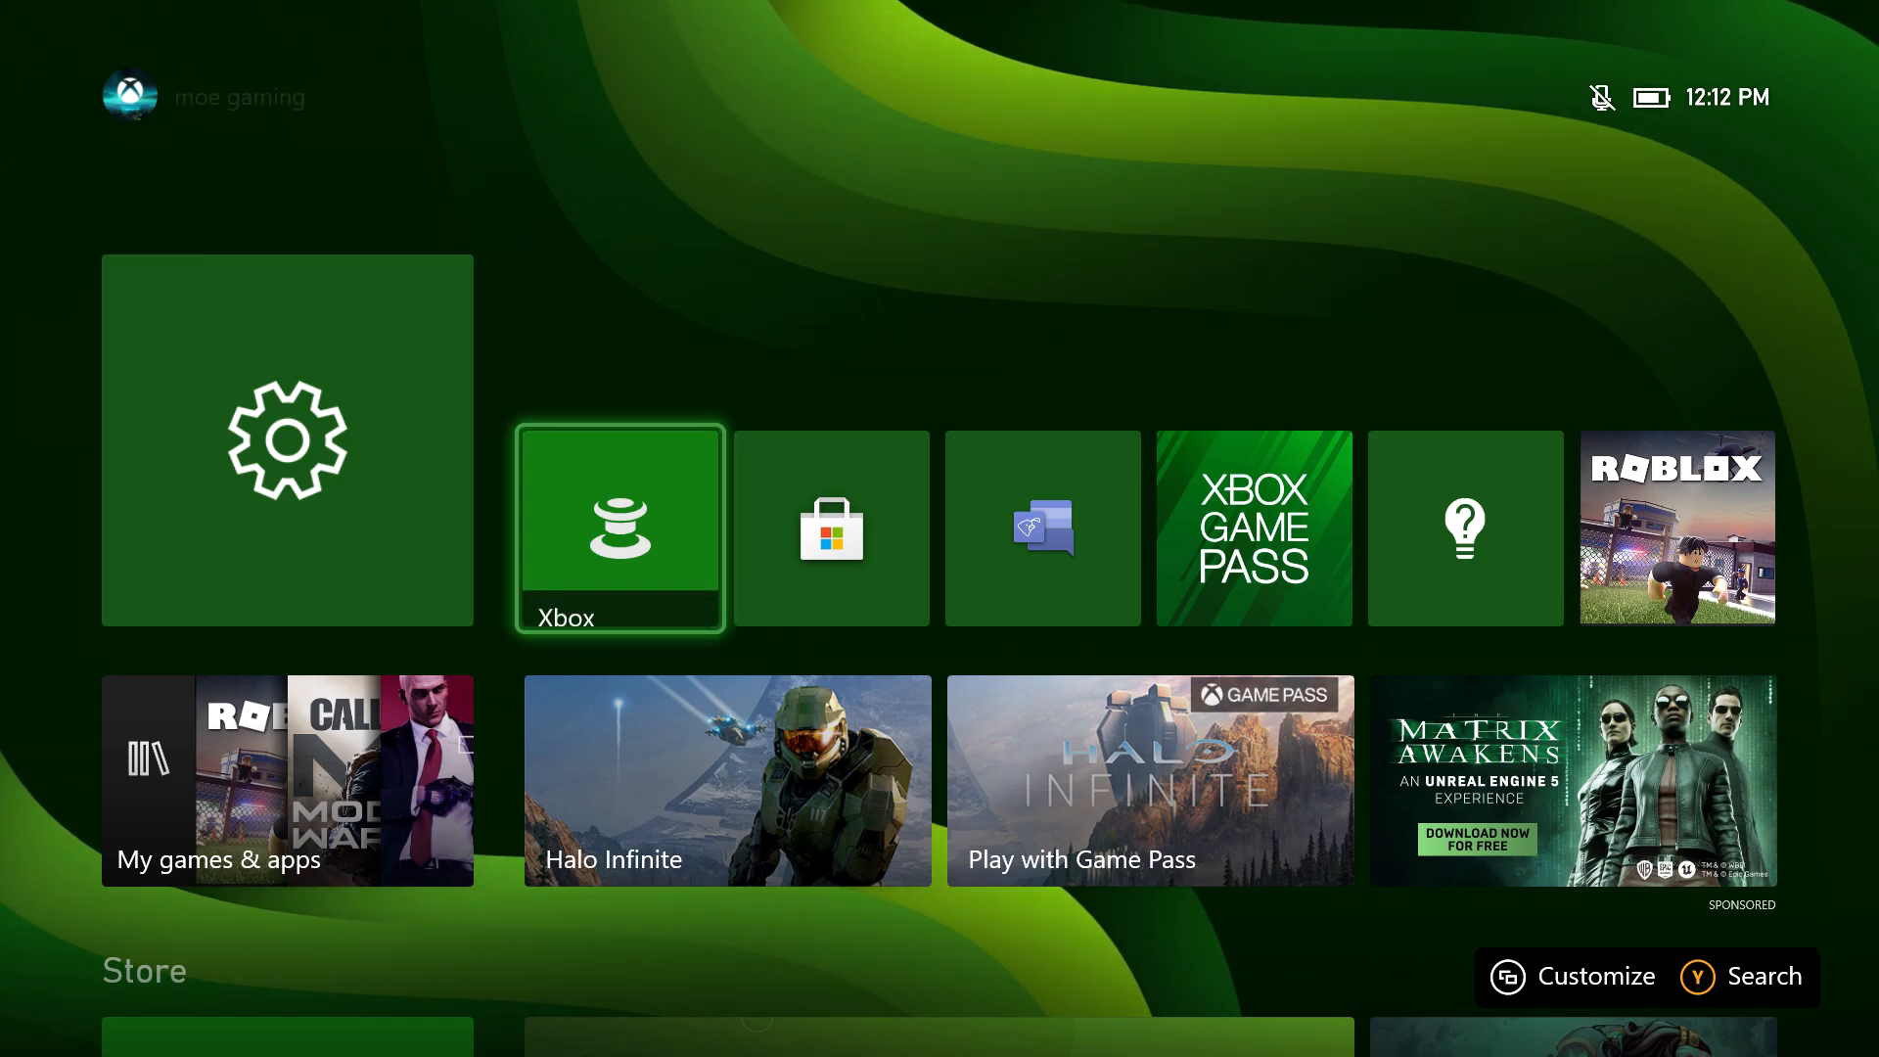
{"action": "mouse_move", "coordinate": [1676, 527]}
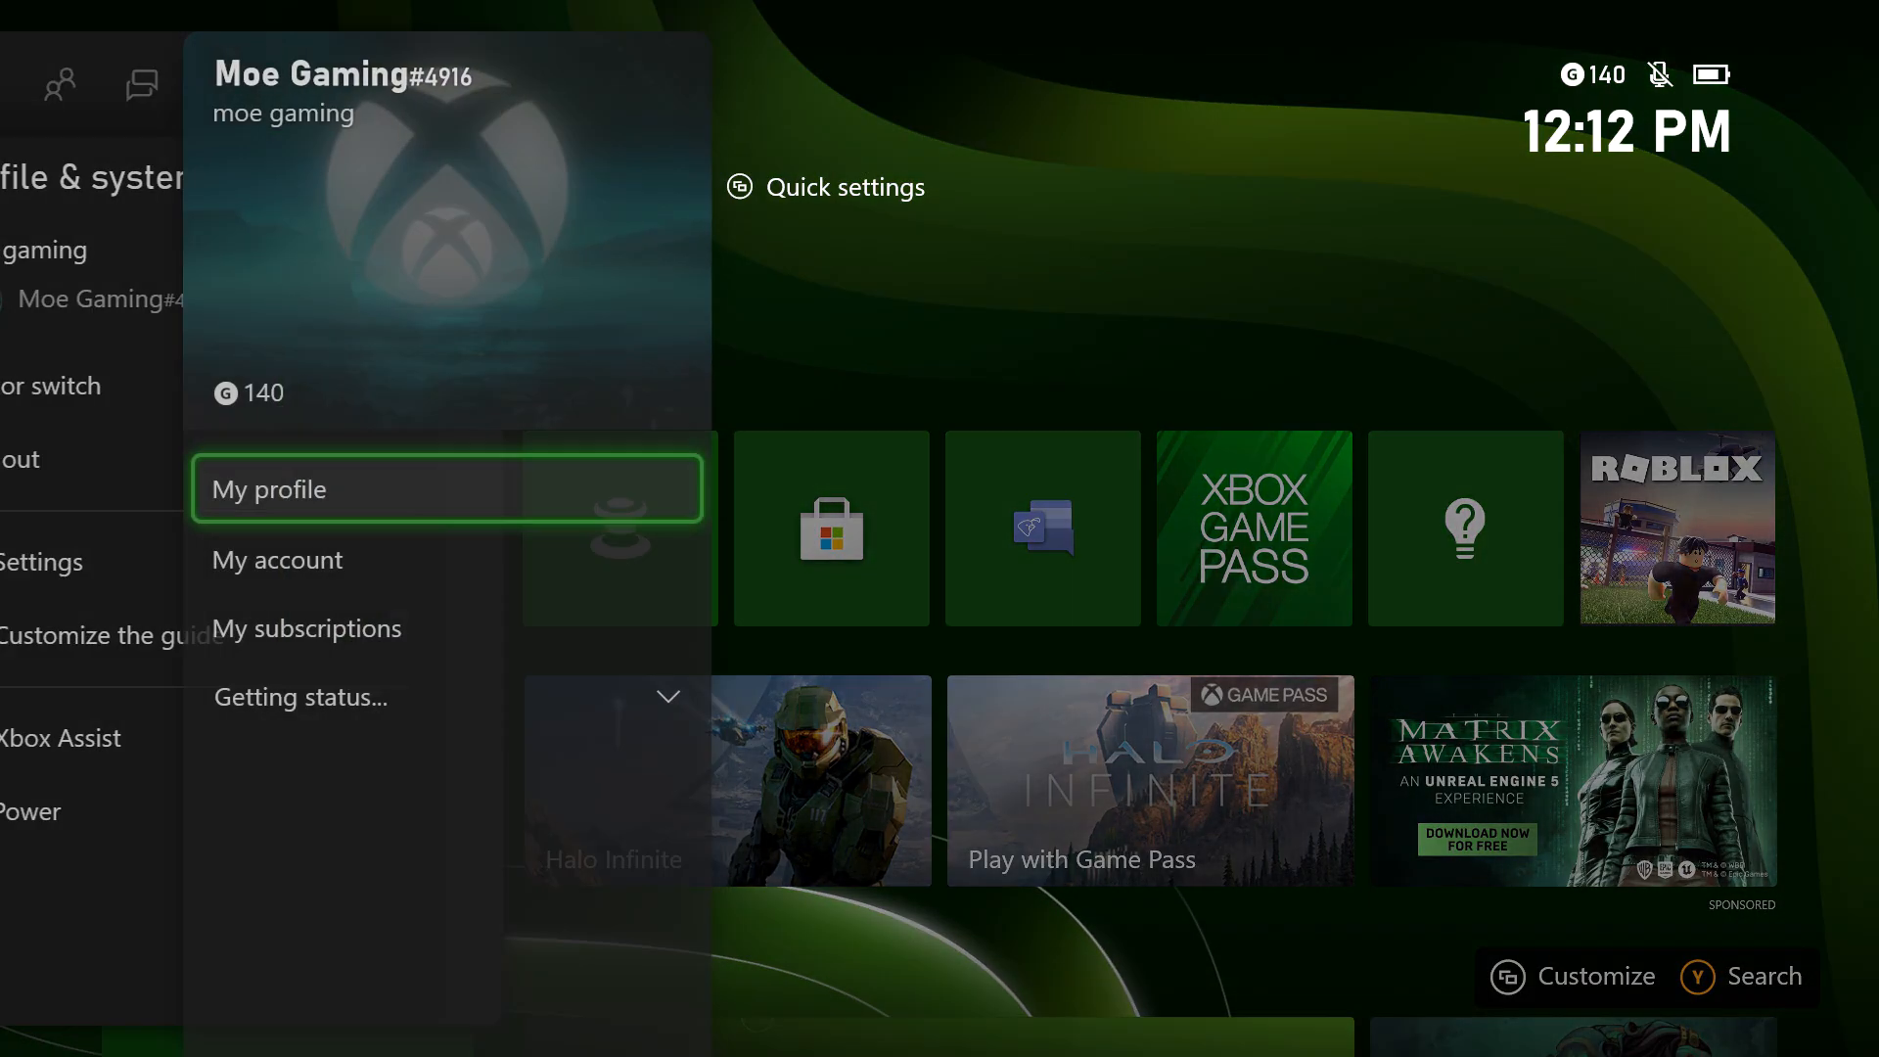
Enter the full Settings, glance at Account, then return to the General category.
{"action": "left_click", "coordinate": [43, 562]}
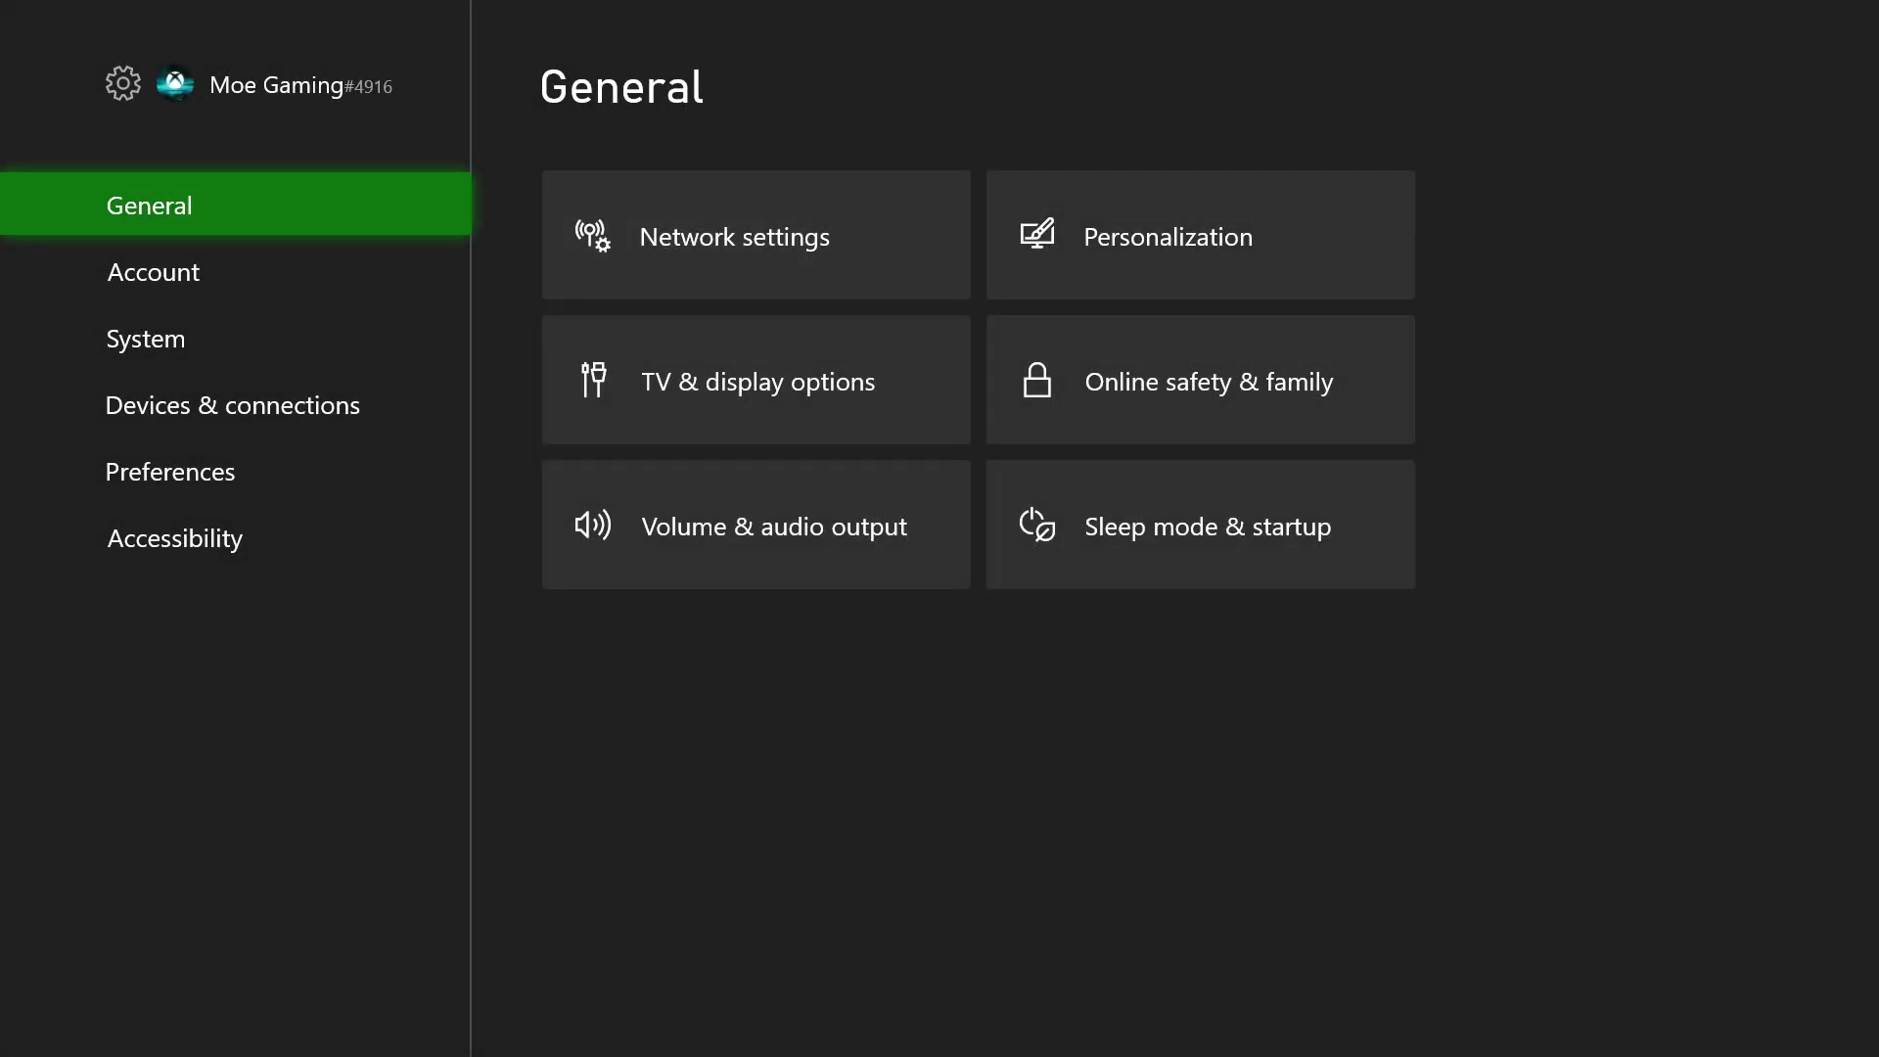
{"action": "left_click", "coordinate": [153, 270]}
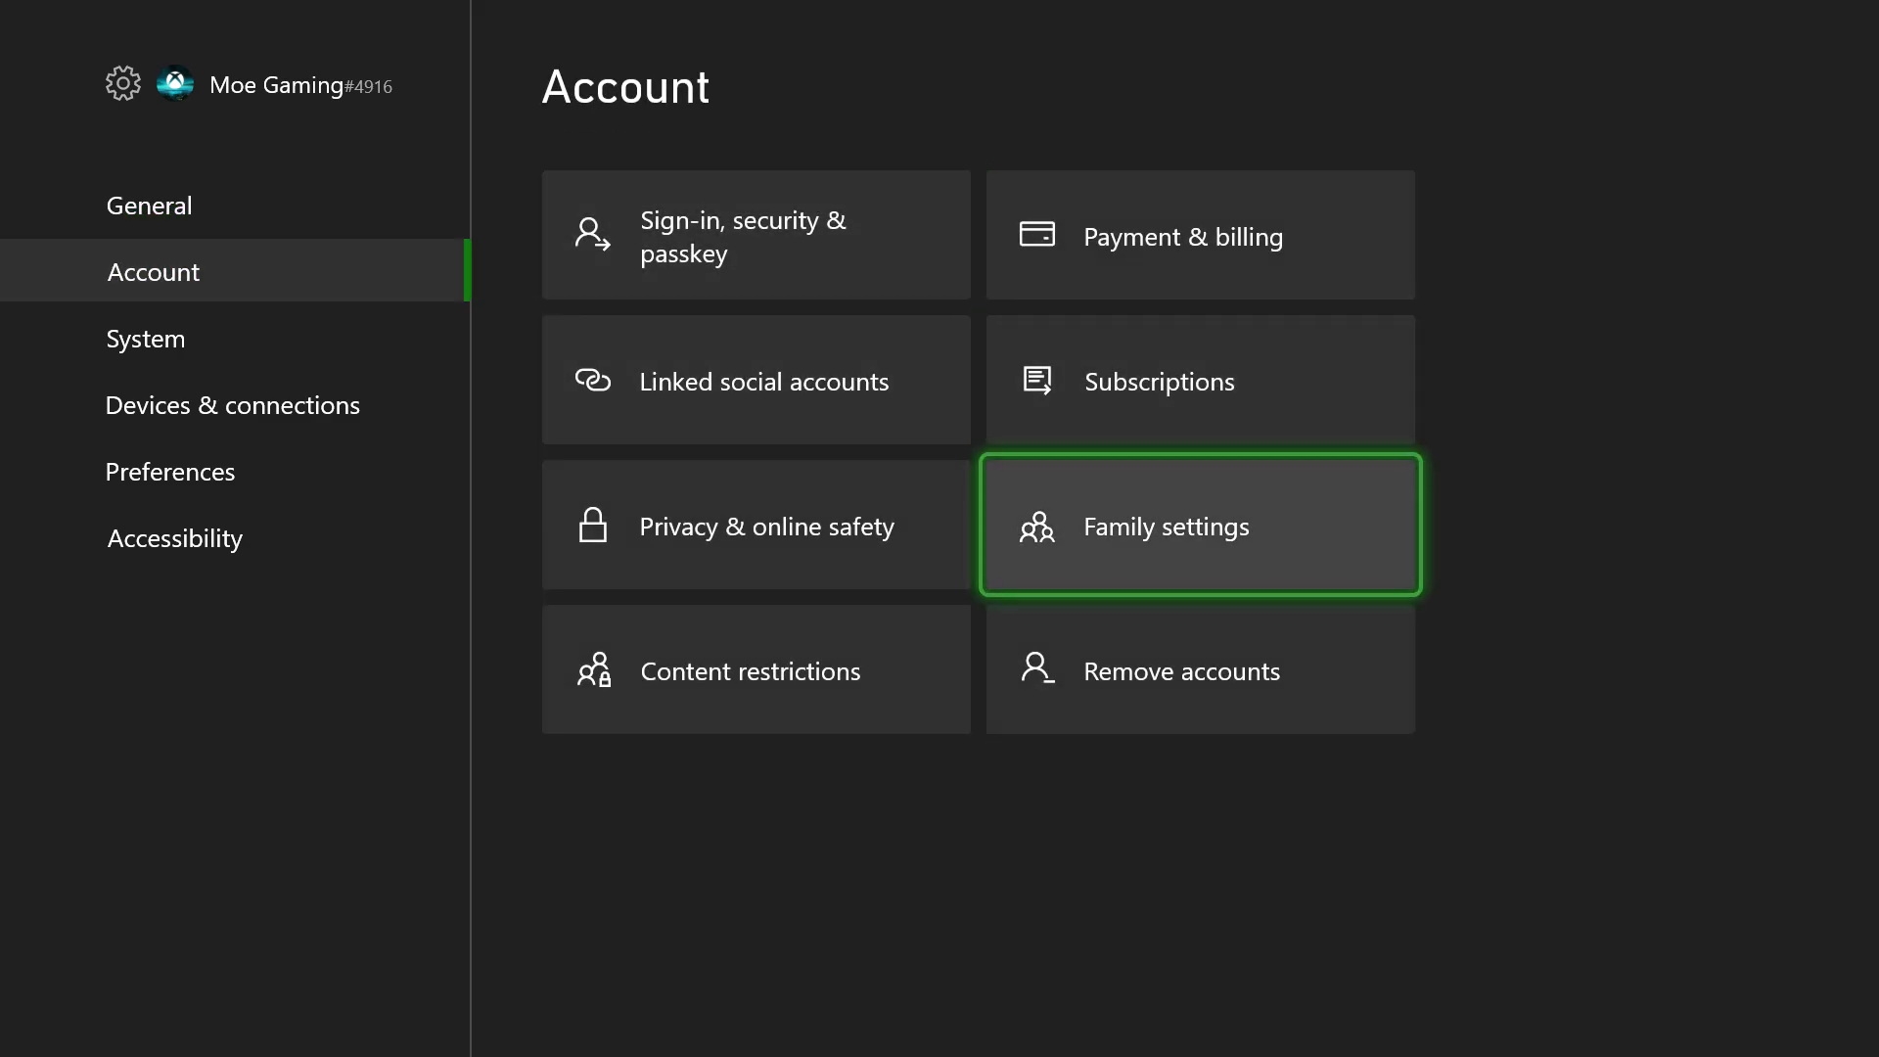
{"action": "left_click", "coordinate": [1179, 669]}
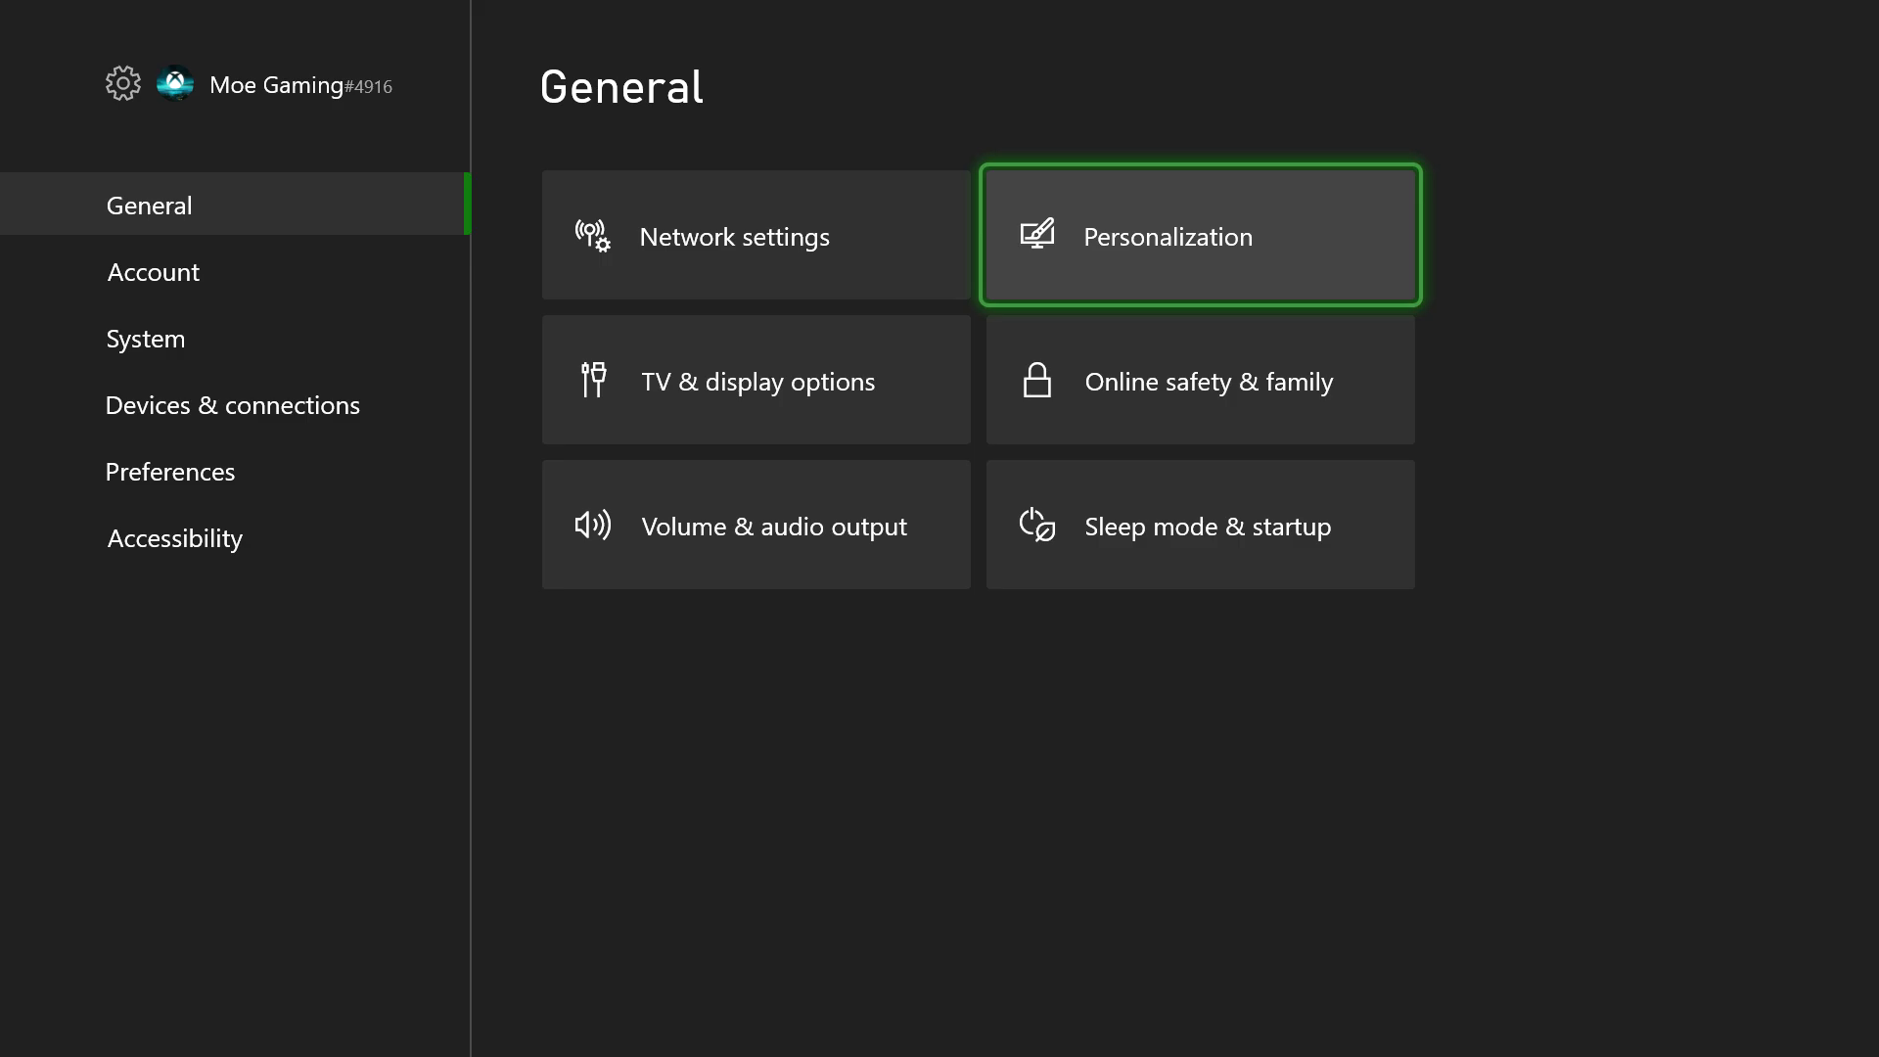
Navigate through Personalization to the My home Xbox designation page.
{"action": "left_click", "coordinate": [1198, 235]}
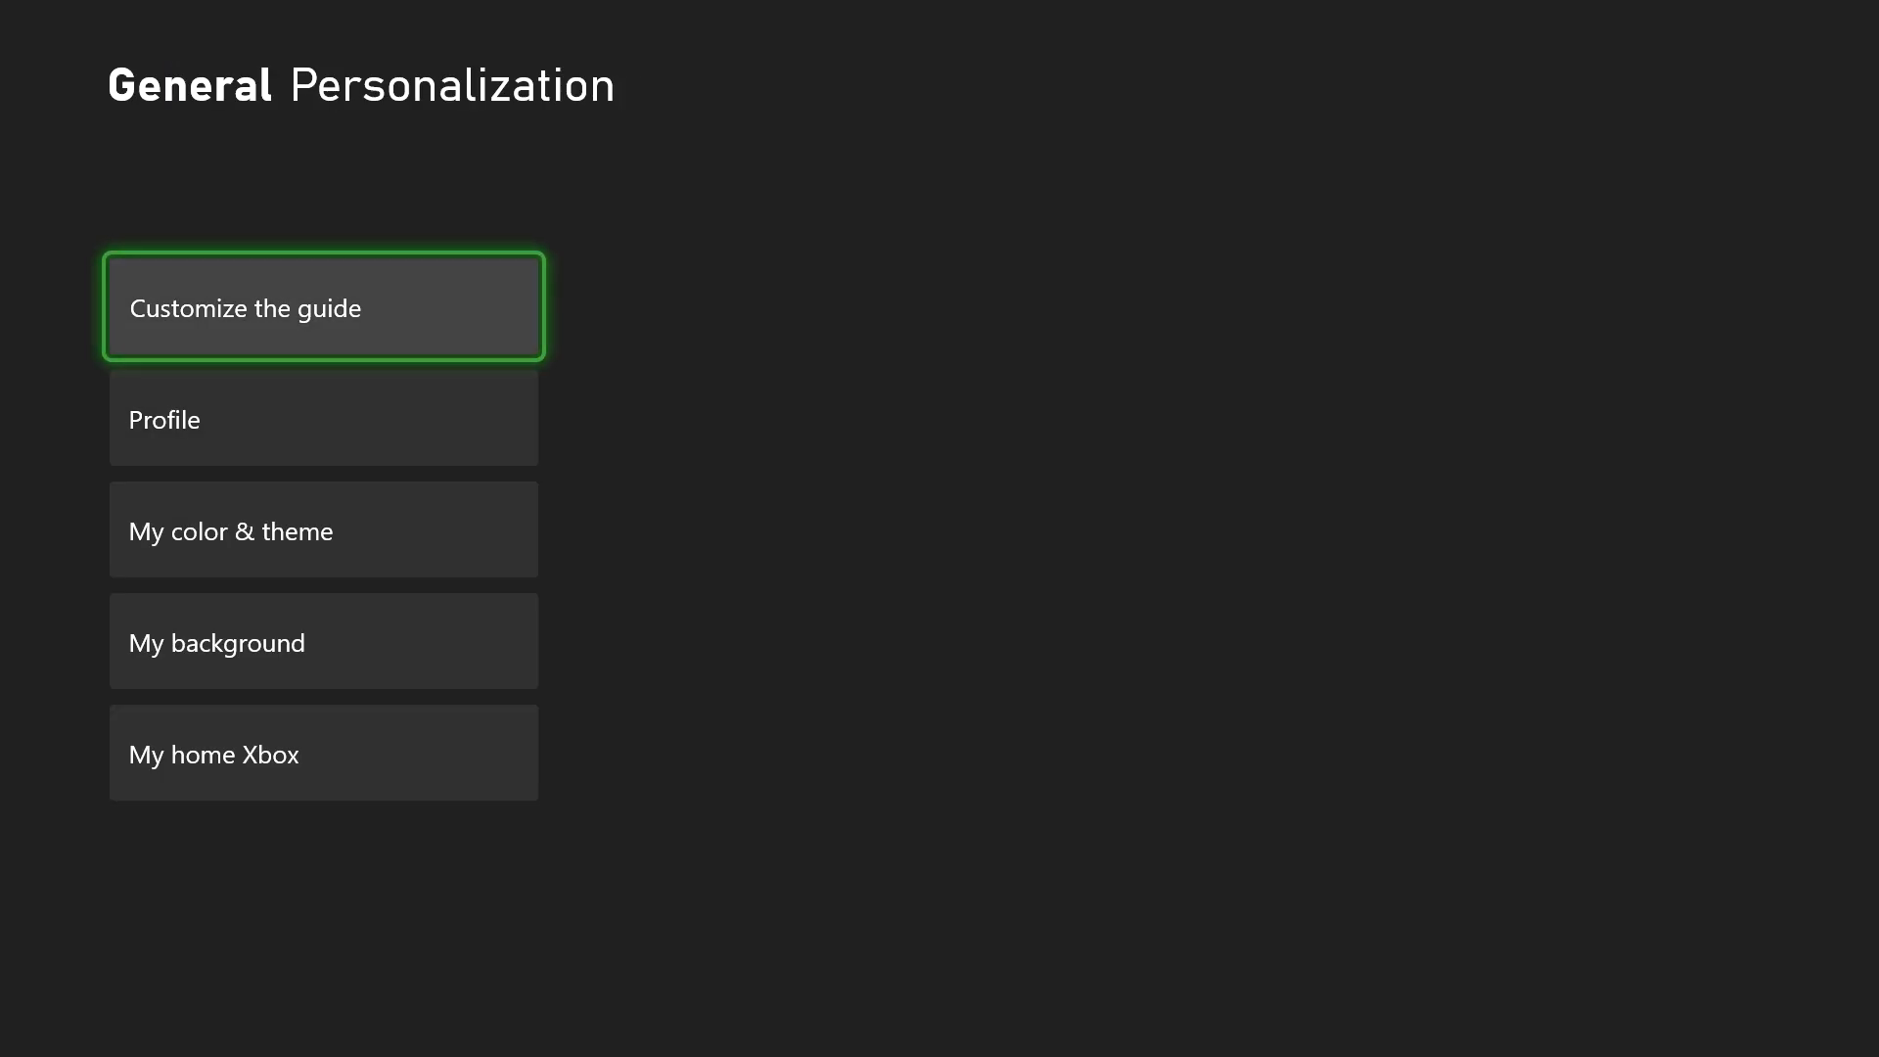
{"action": "left_click", "coordinate": [323, 751]}
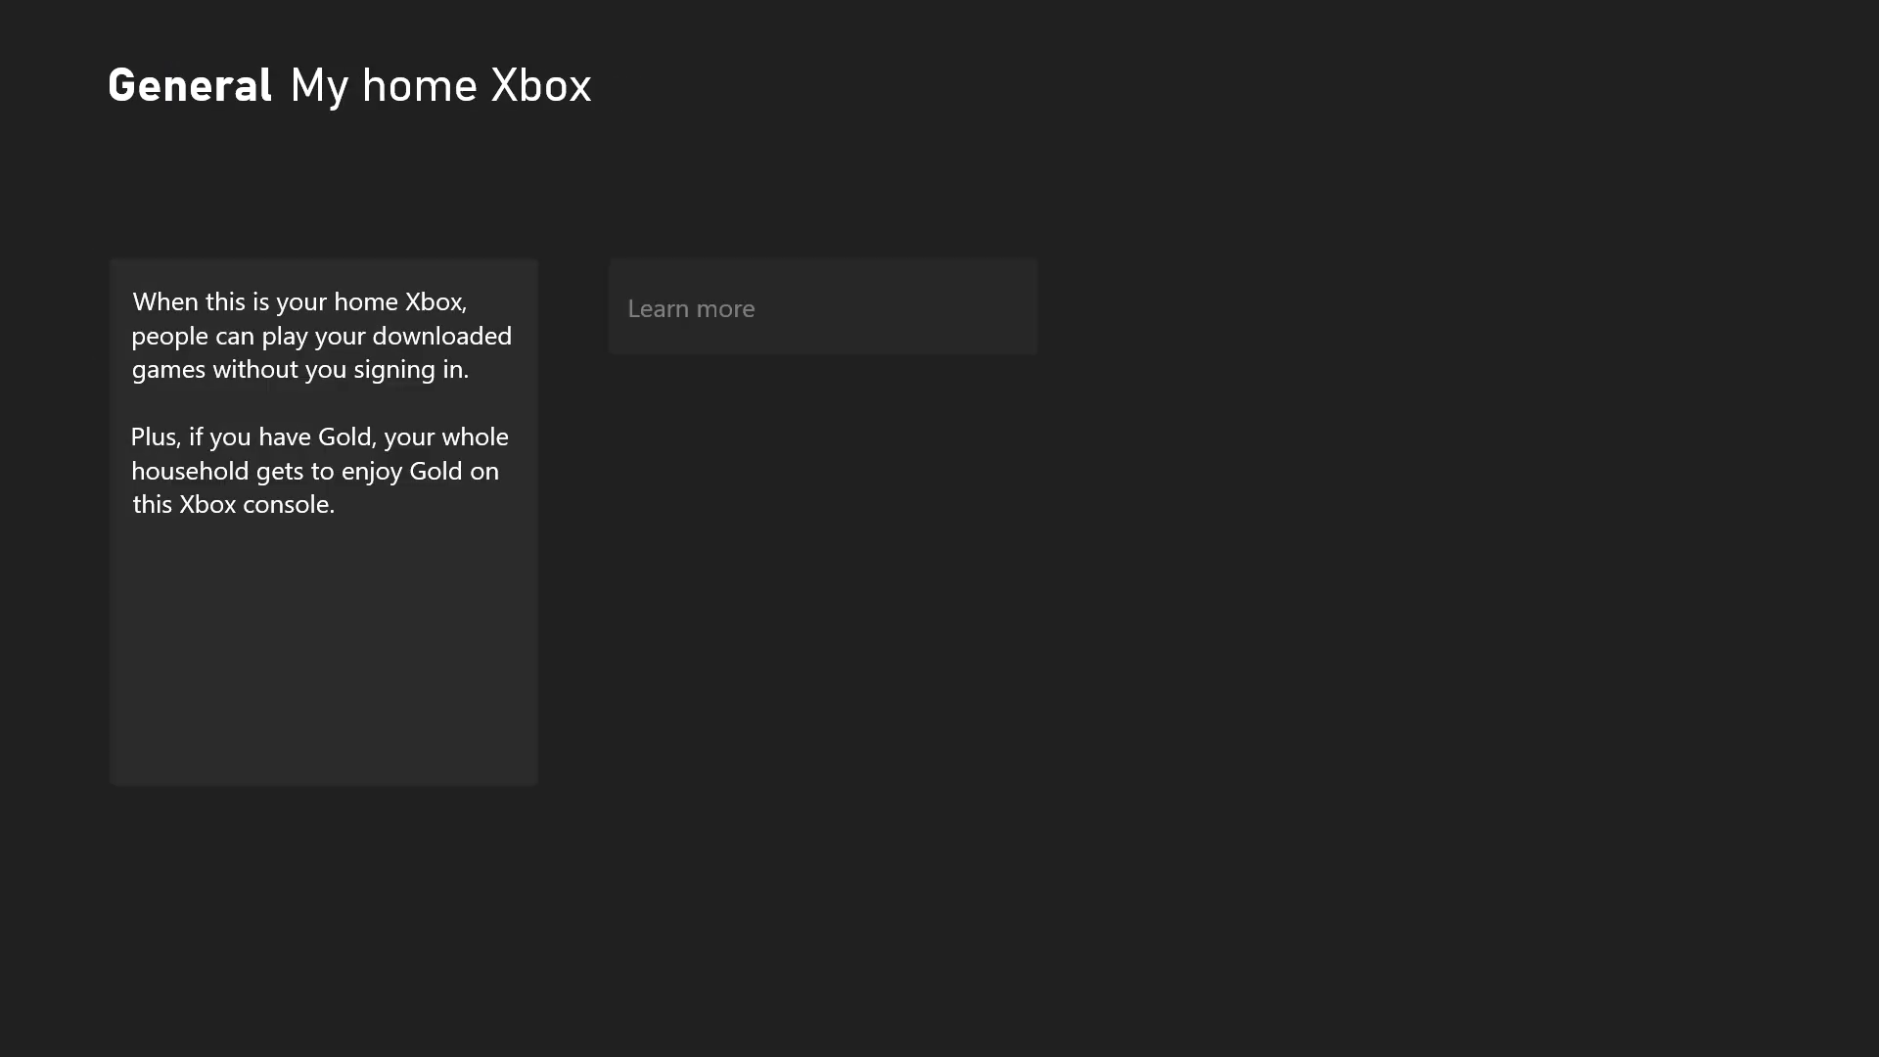